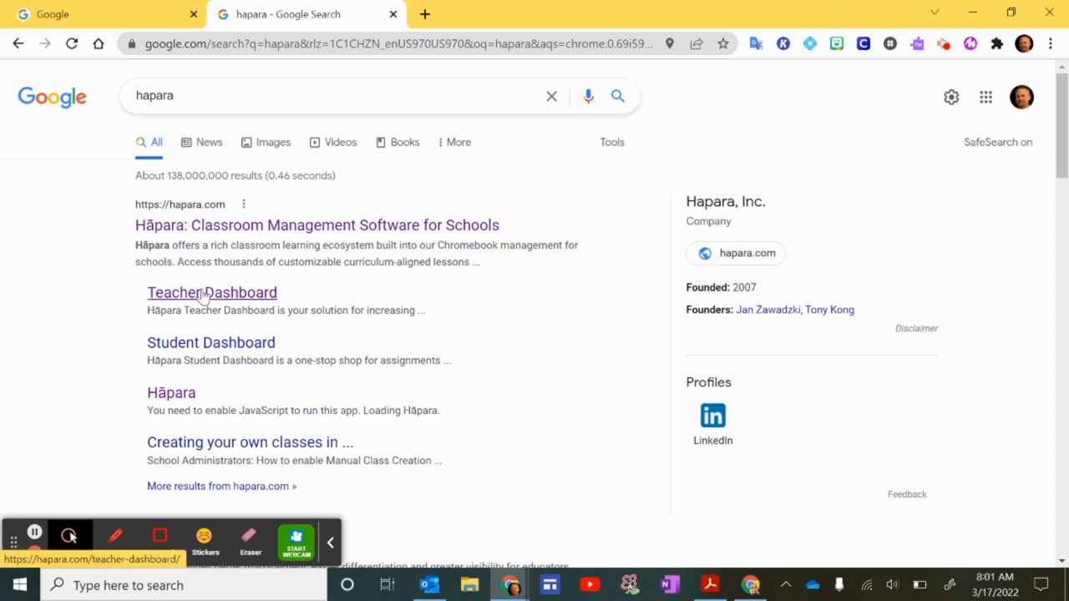
Open the hapara.com Teacher Dashboard sitelink, then go to Login
left_click(211, 293)
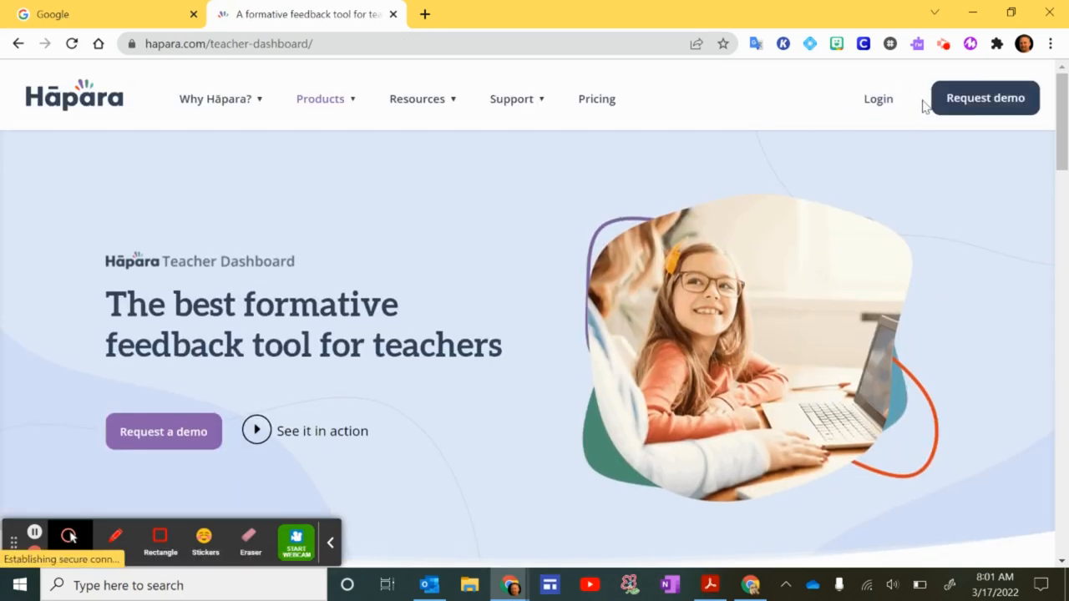
left_click(877, 99)
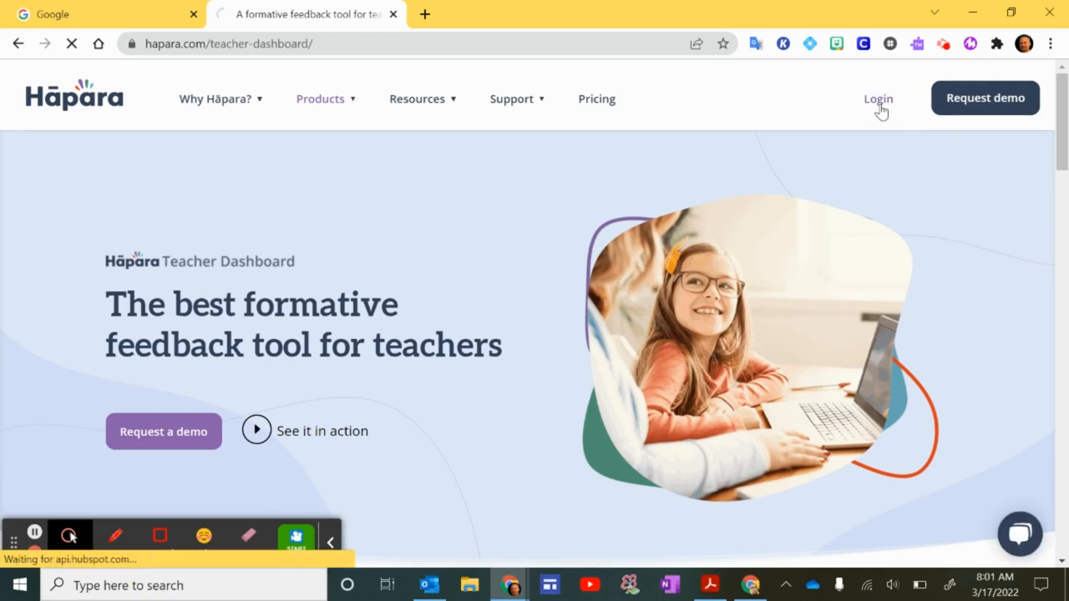
Sign in to Hapara with Google and allow access to the account's Drive files
left_click(878, 98)
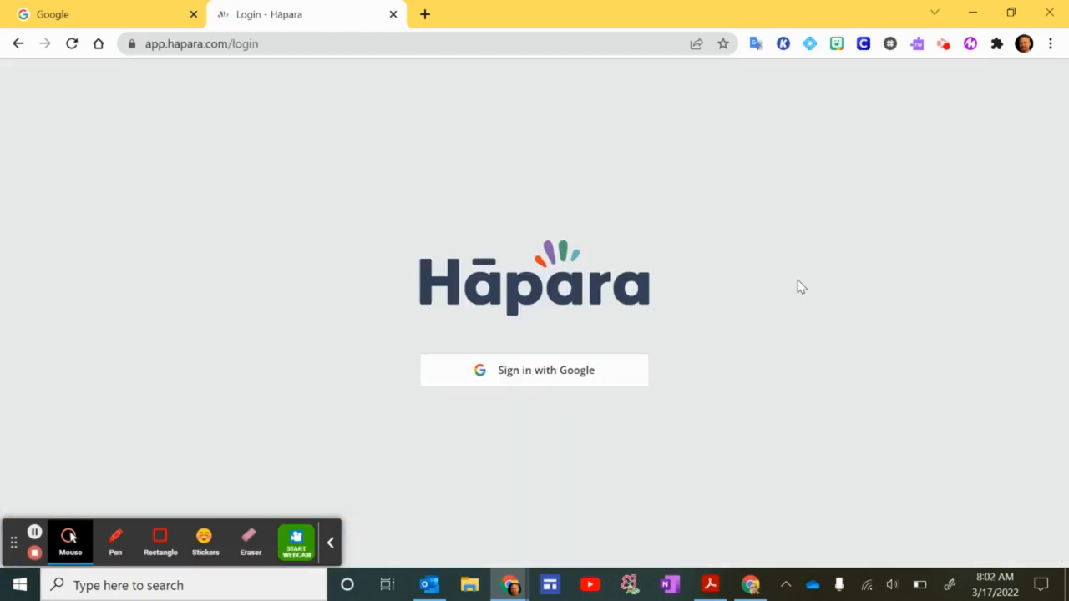
mouse_move(694, 320)
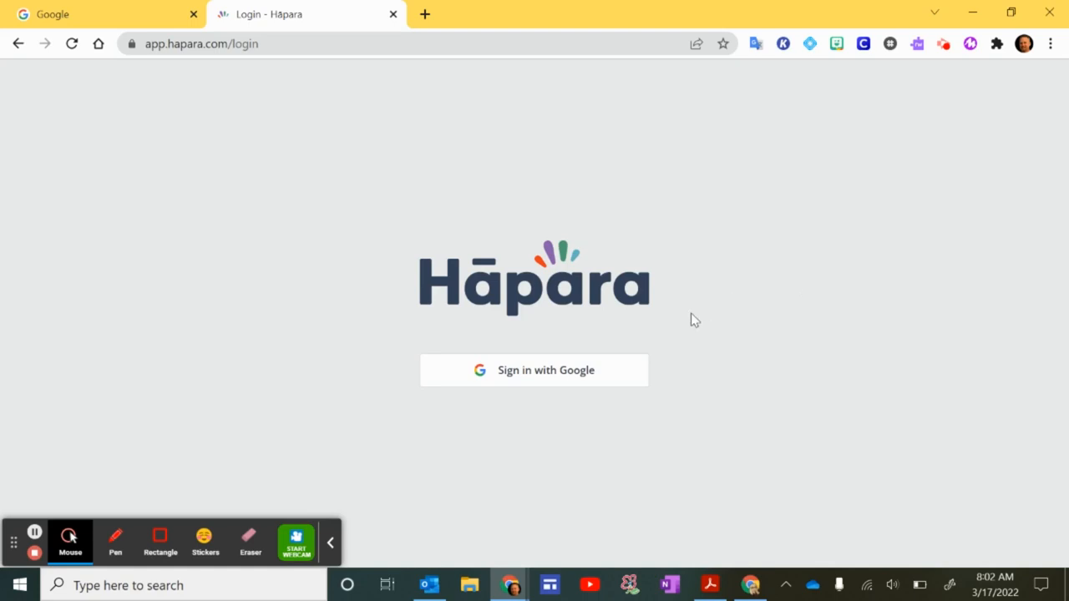
left_click(533, 370)
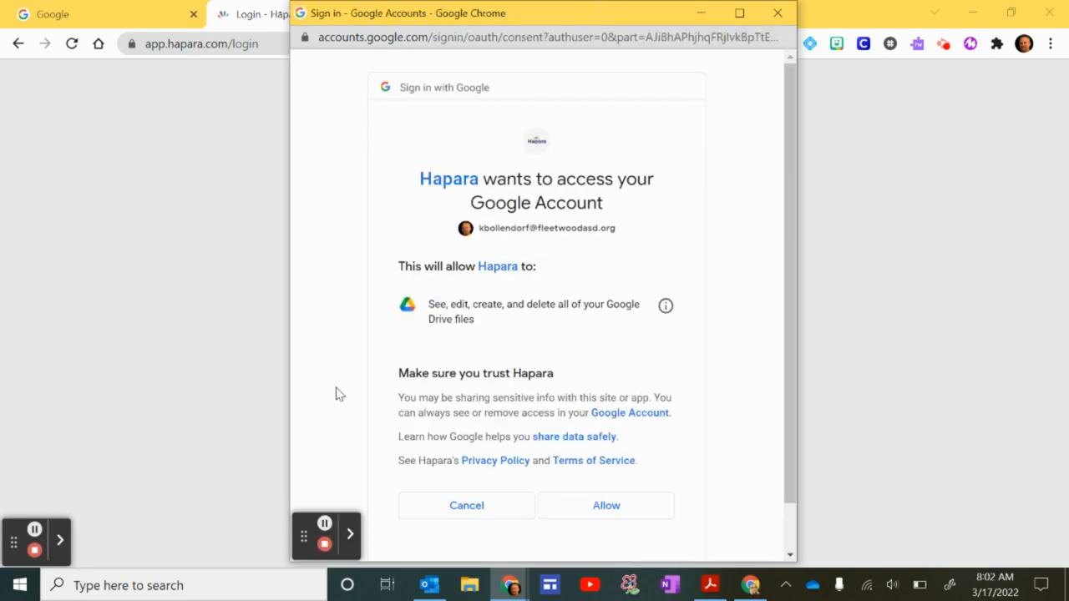
mouse_move(606, 505)
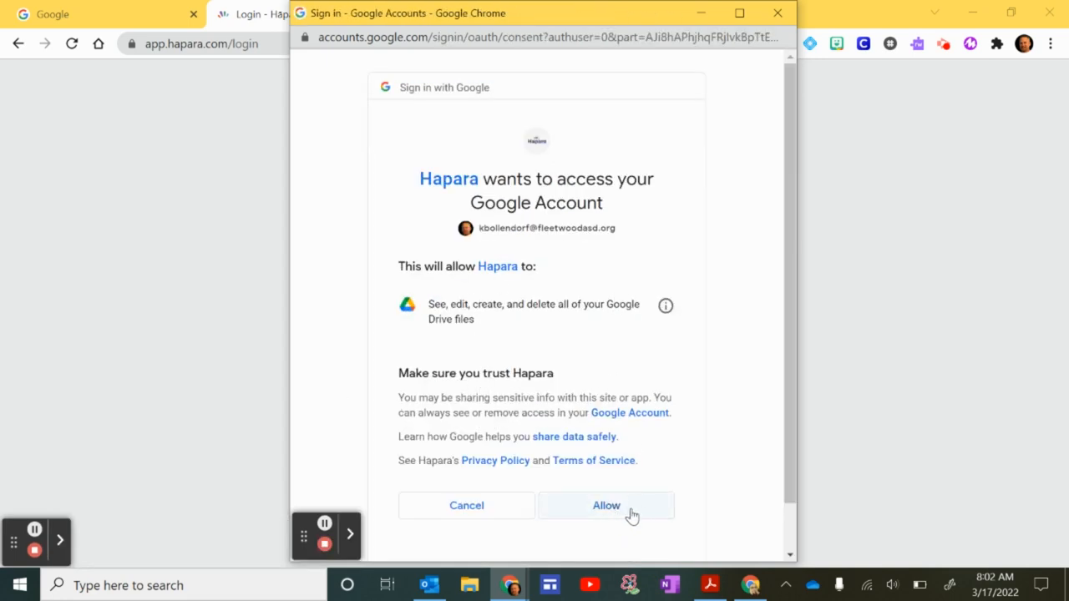
left_click(606, 505)
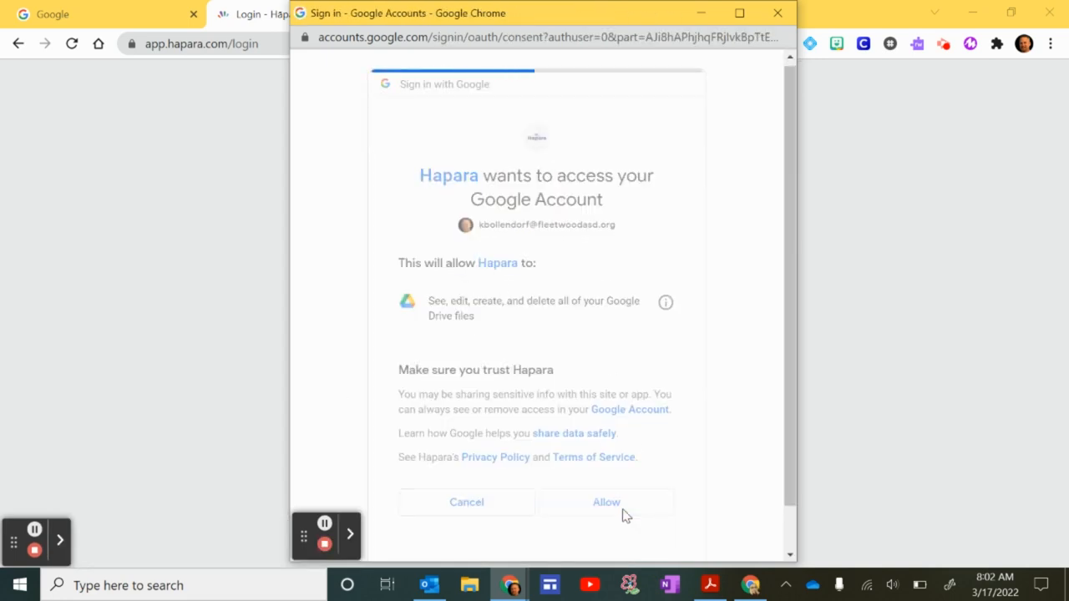
left_click(605, 501)
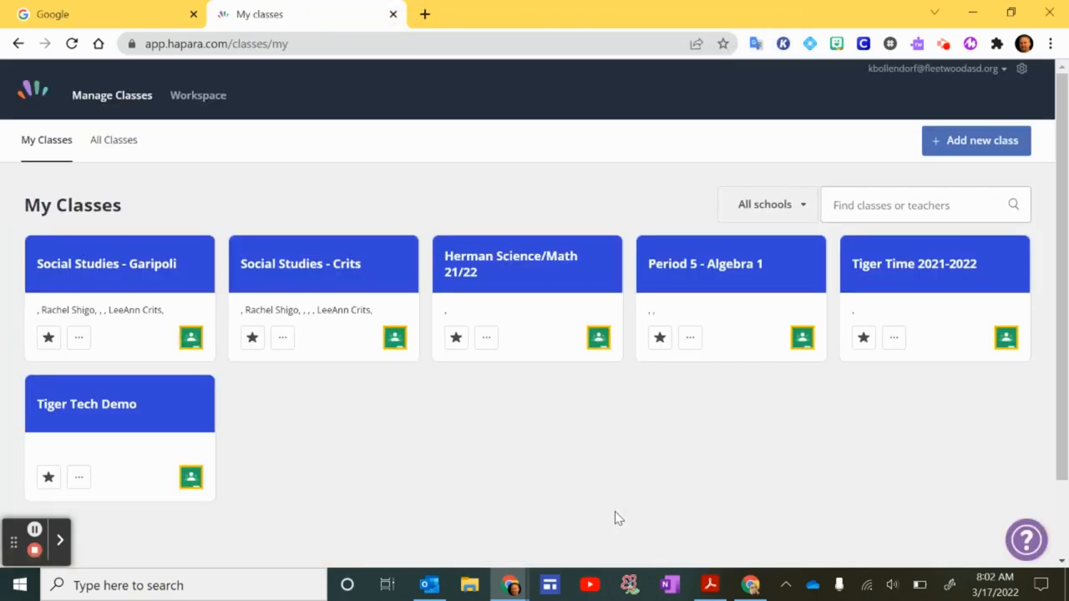
mouse_move(550, 482)
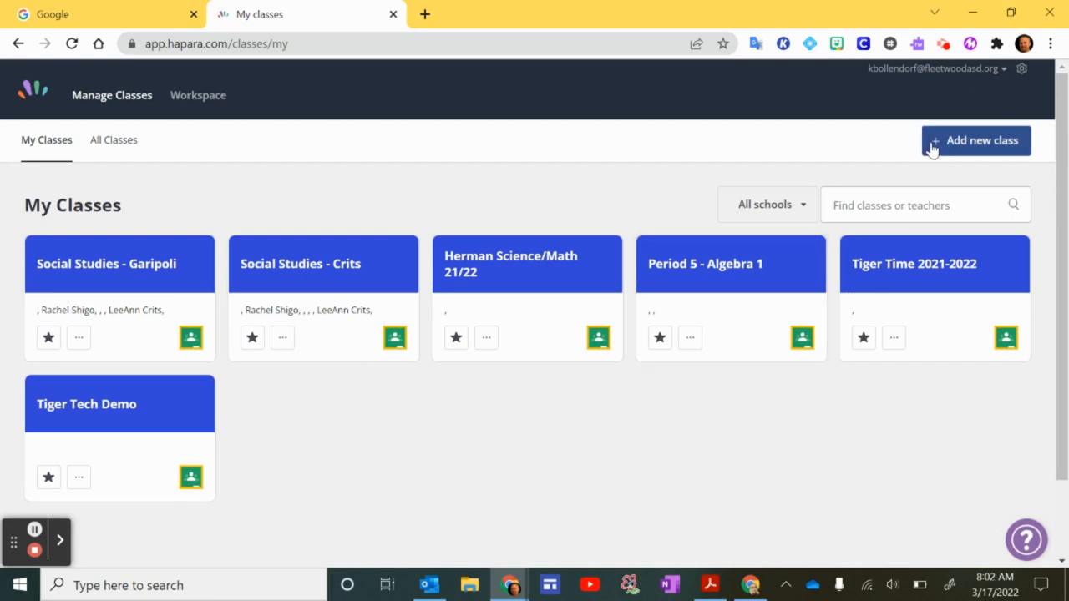
Close the Hapara 'My classes' tab, leaving the Google homepage
left_click(975, 139)
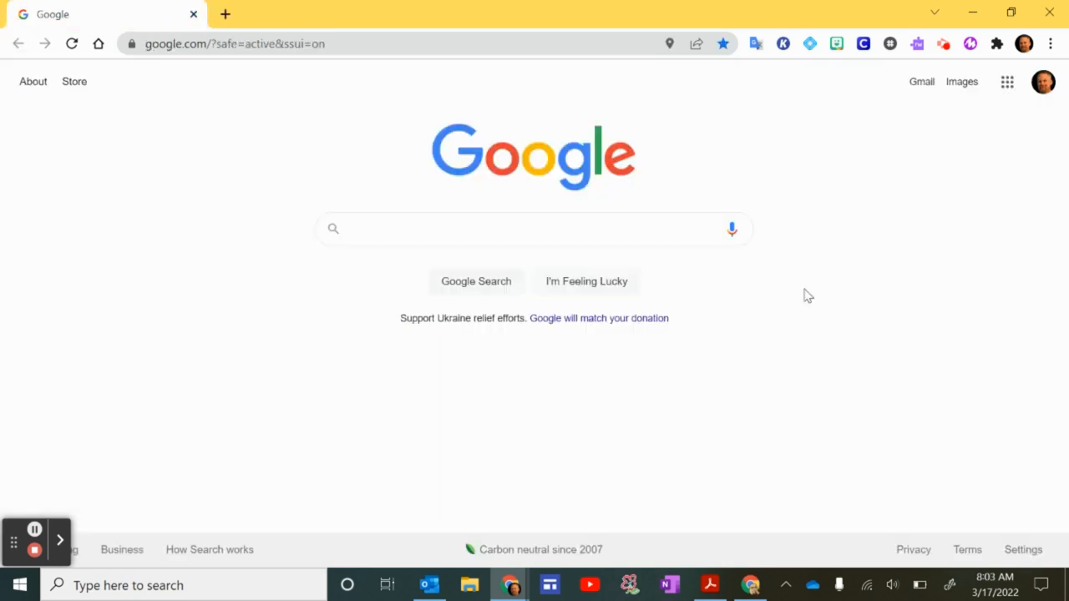
mouse_move(1020, 96)
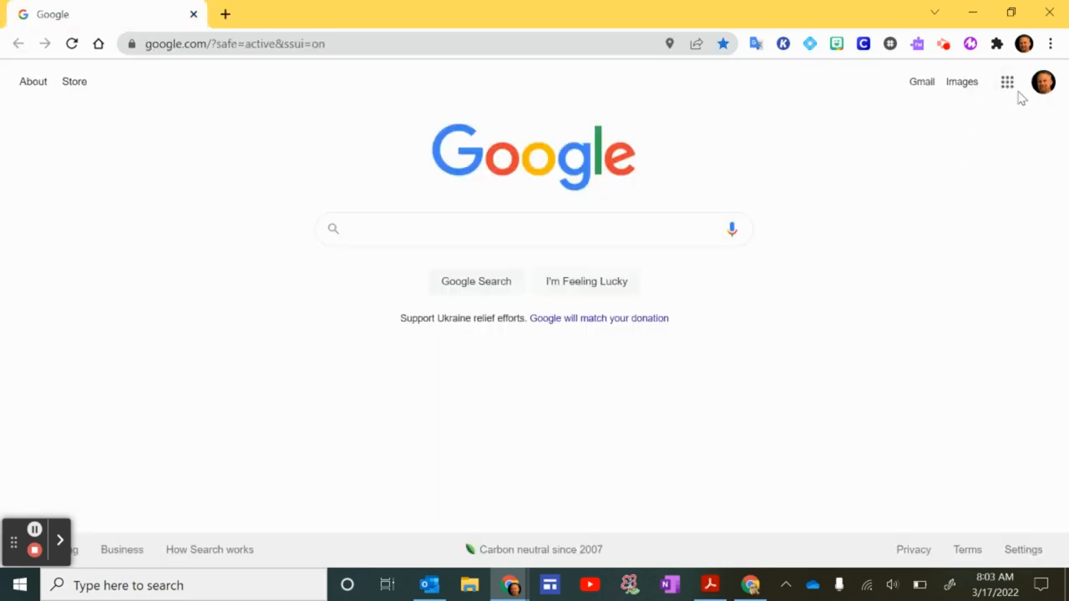
Launch Hapara from the Google apps launcher into a new tab
left_click(1006, 81)
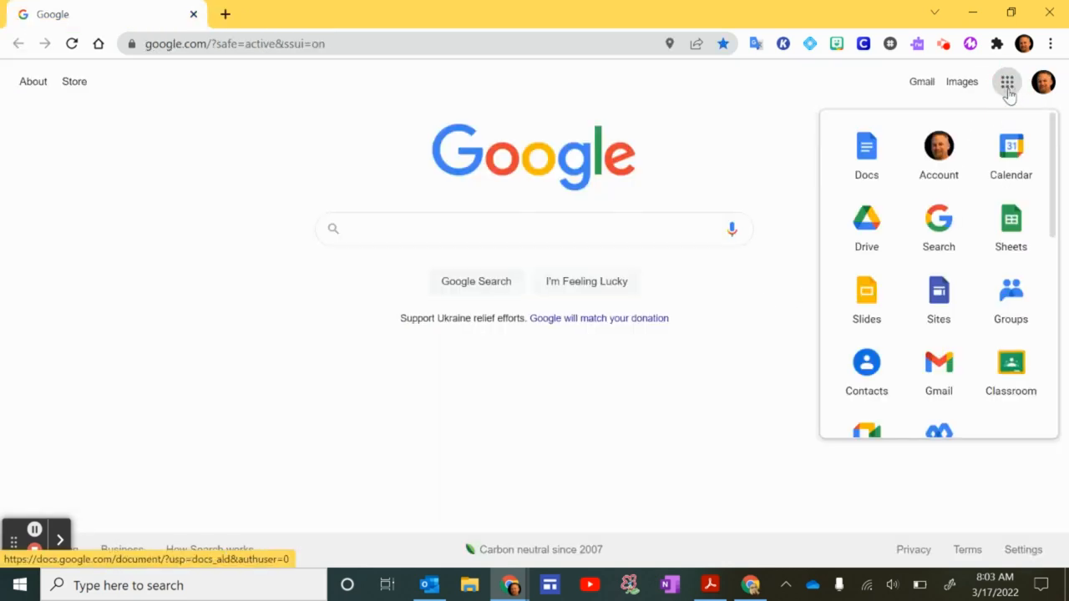
scroll("down", 3)
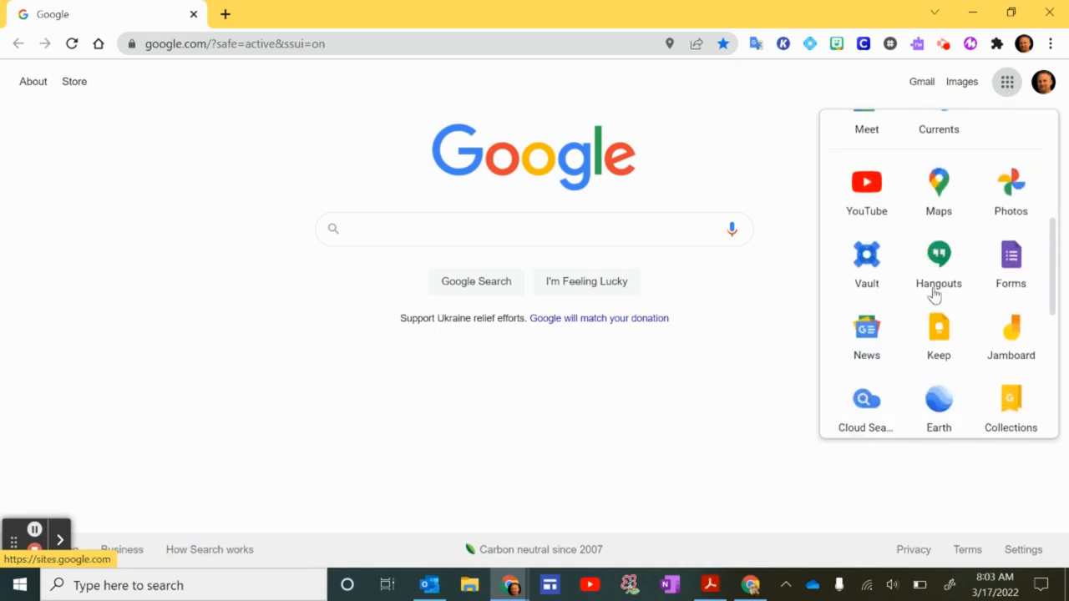
scroll("down", 3)
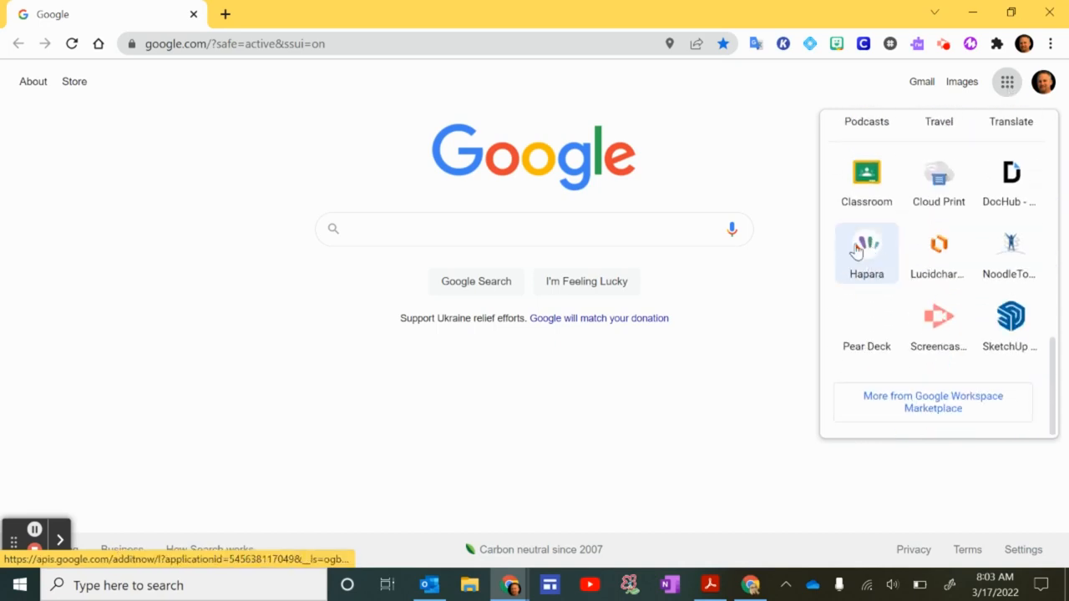
left_click(866, 253)
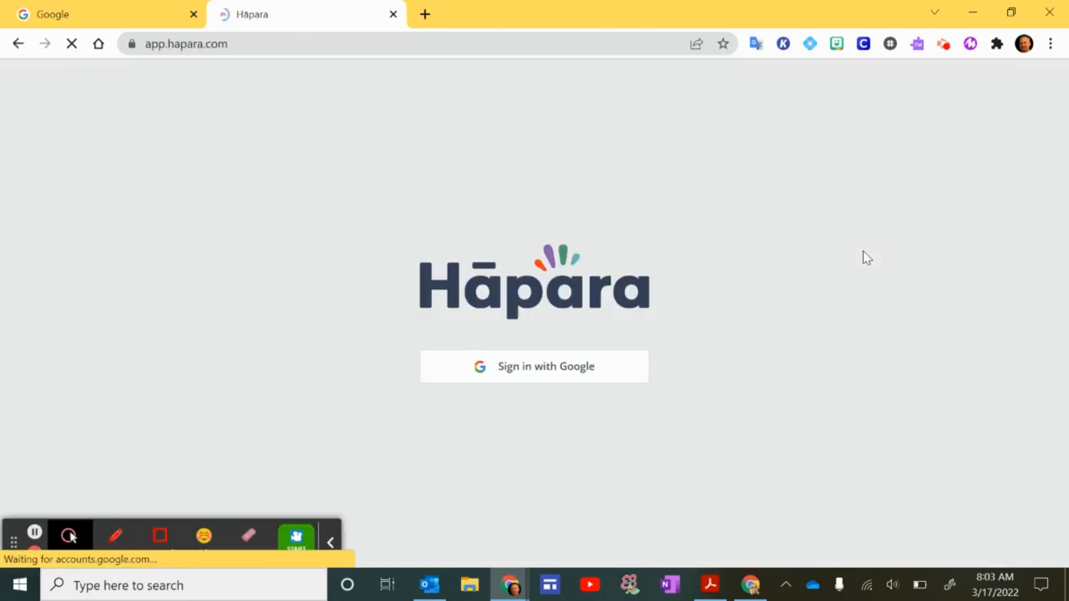
Sign in with Google to reach the My Classes dashboard with six classes
left_click(533, 366)
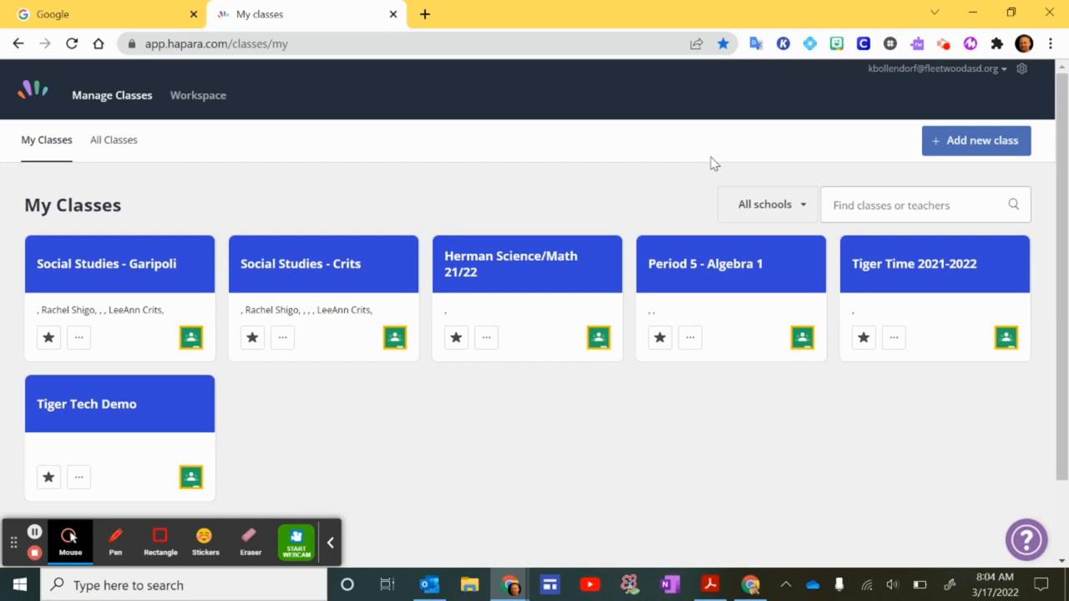
mouse_move(720, 60)
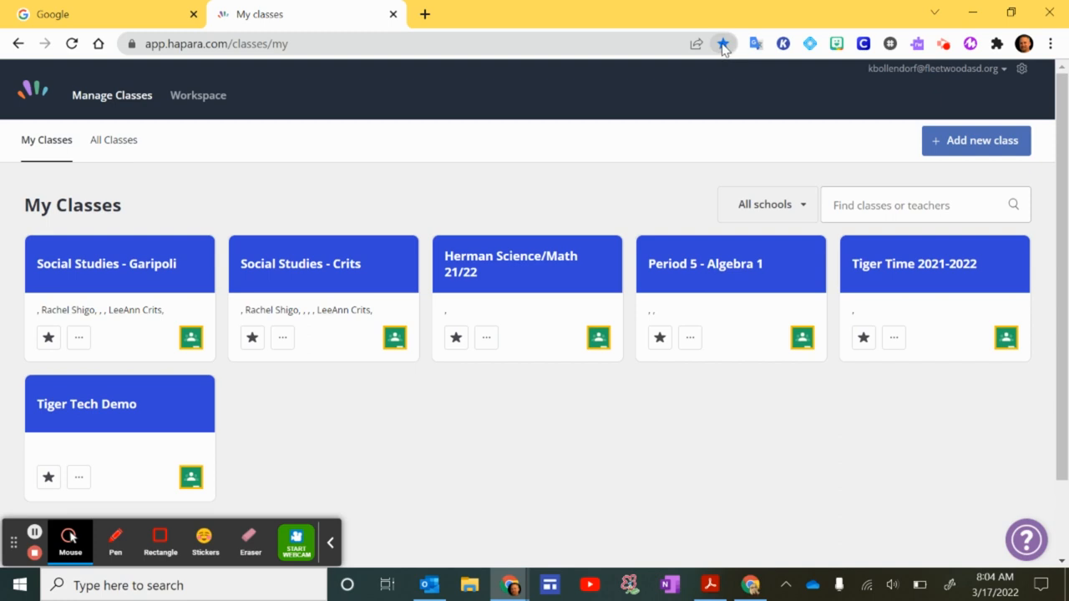
Bookmark the My Classes page as 'Hapara' and close its tab
left_click(721, 43)
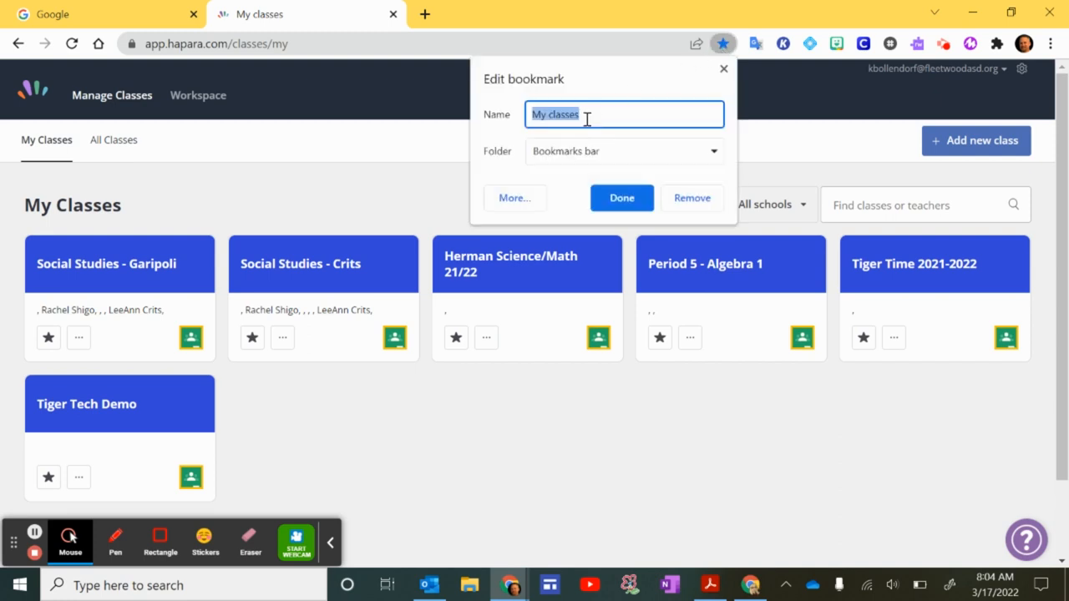
type("H")
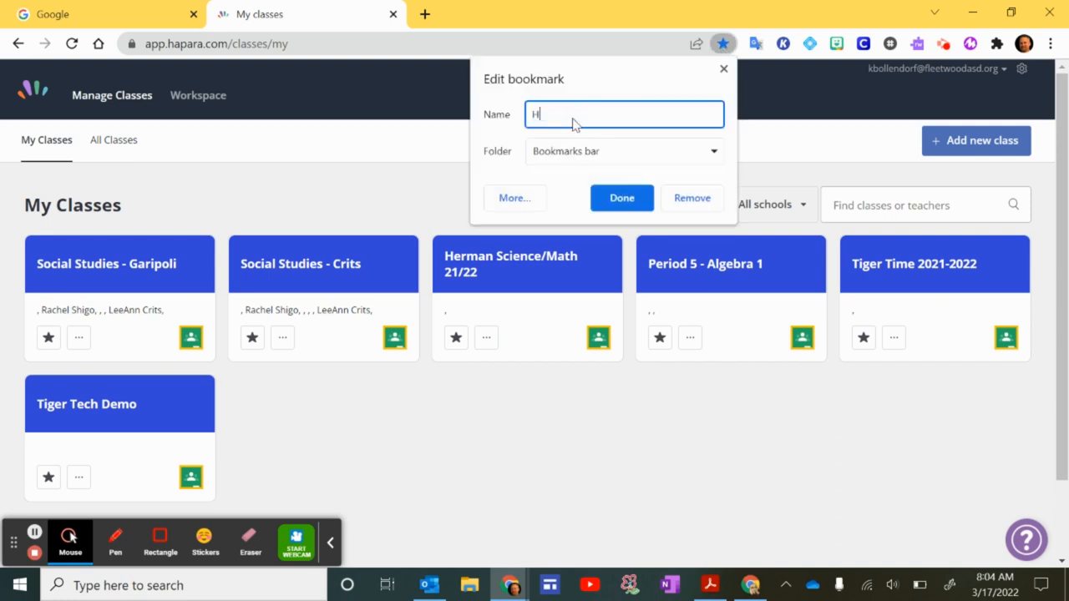
type("apara")
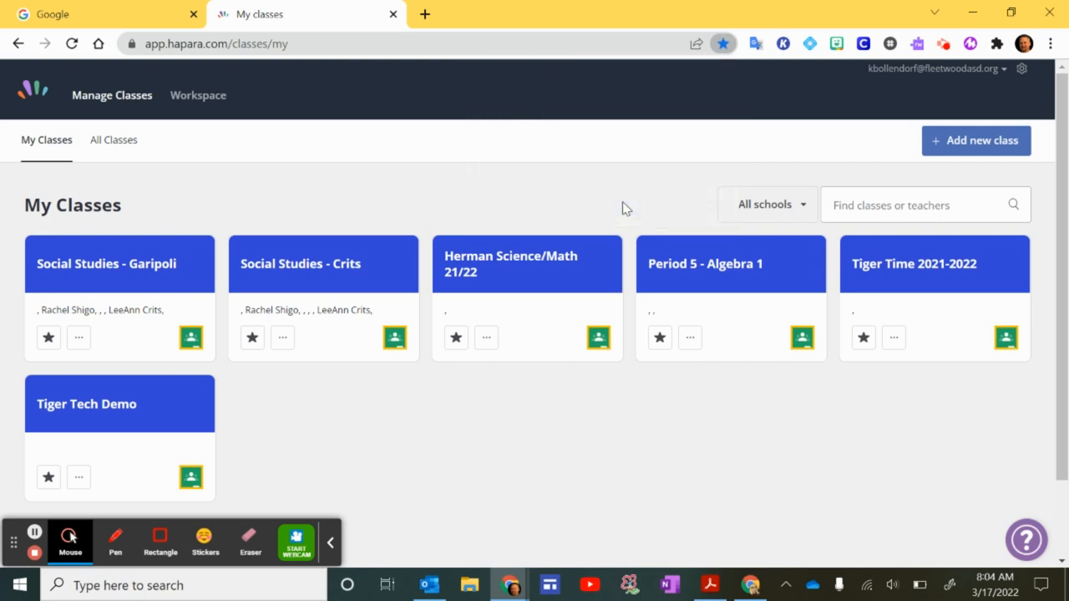
left_click(393, 15)
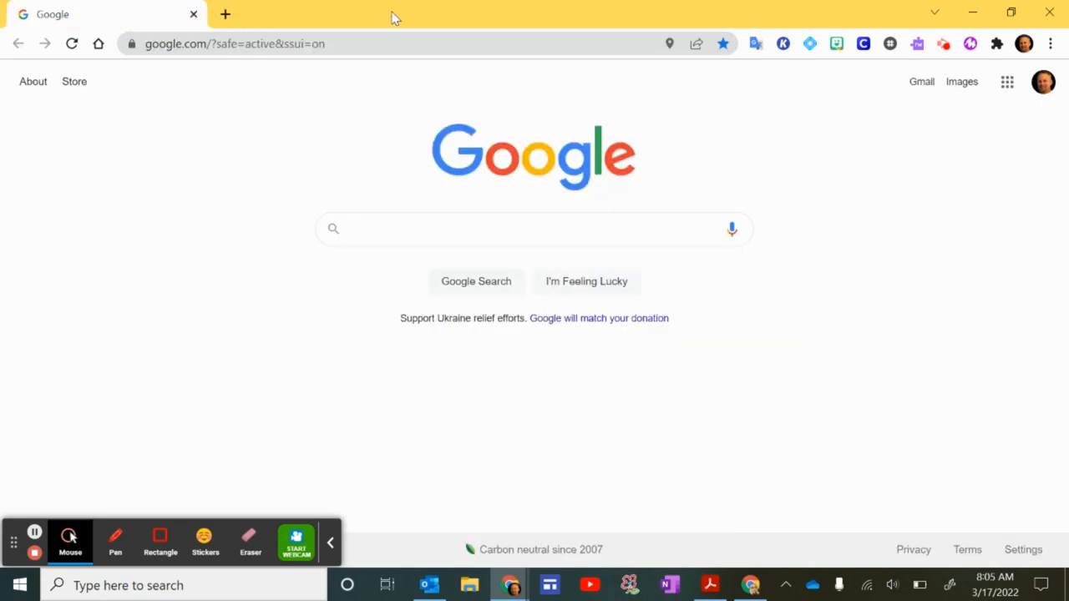
mouse_move(225, 14)
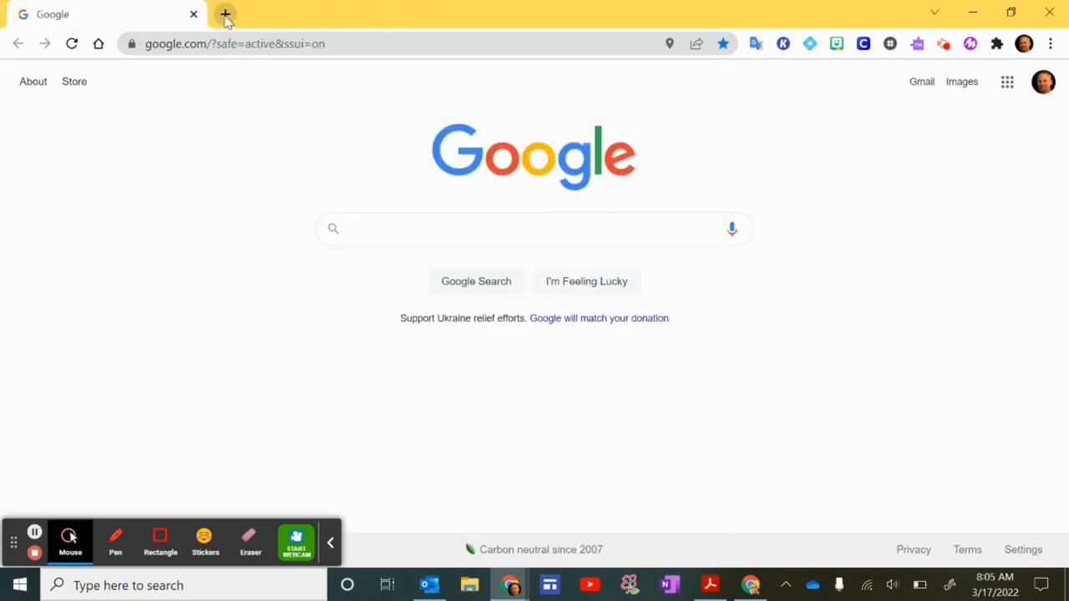
Open a new Chrome tab showing the bookmarks bar and shortcut tiles
left_click(224, 14)
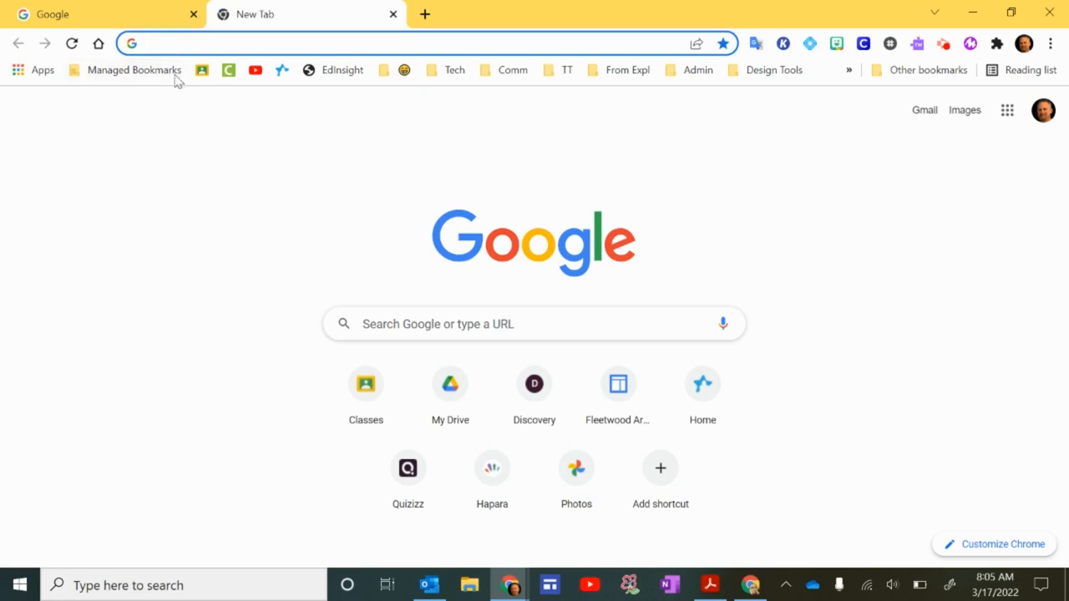
mouse_move(240, 75)
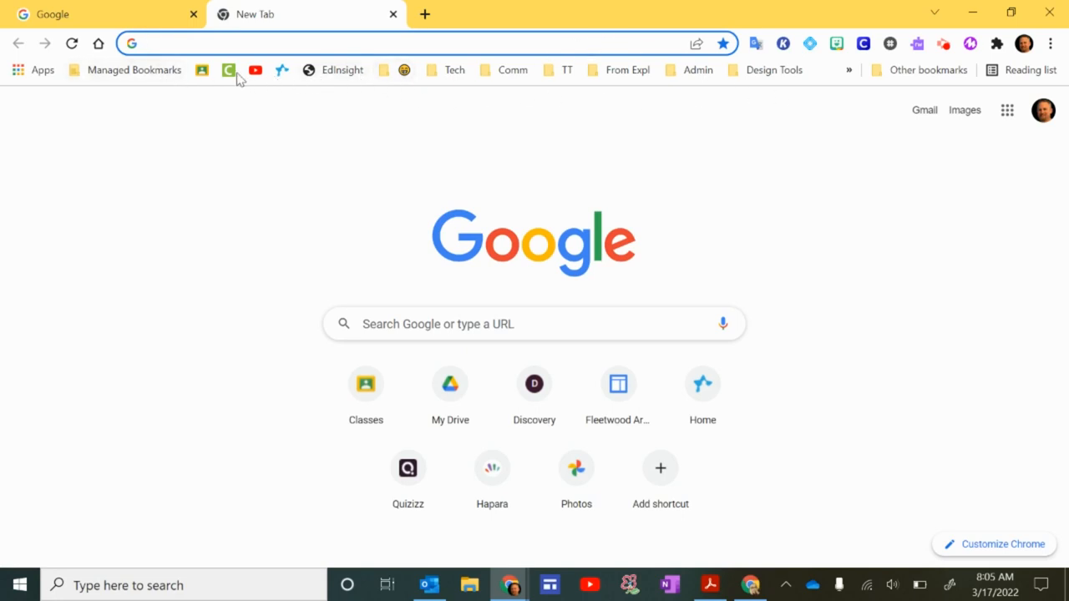
mouse_move(843, 75)
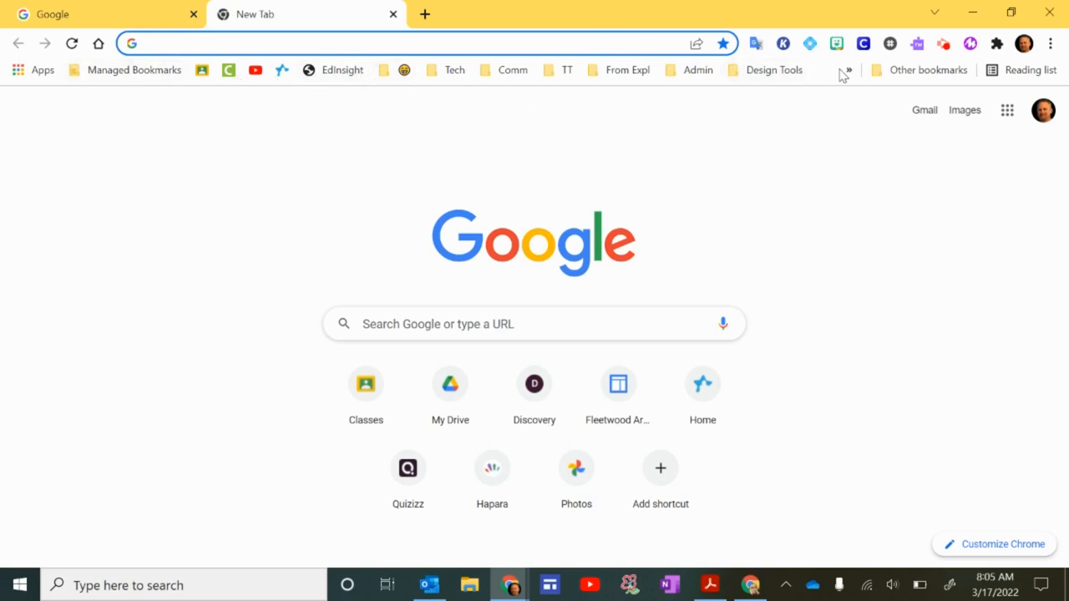
mouse_move(847, 71)
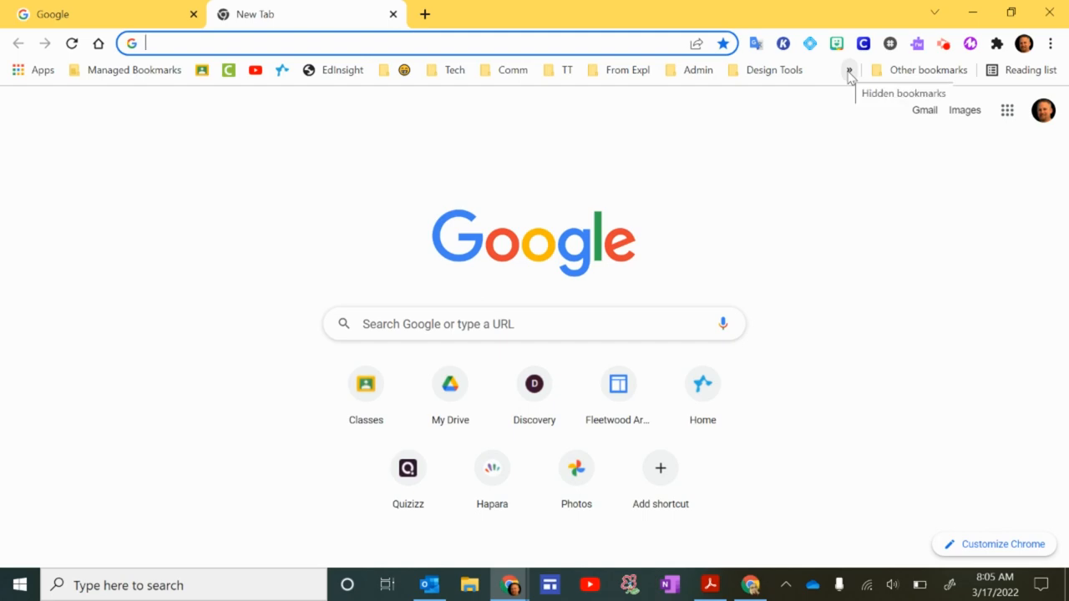
Find the Hapara bookmark in the overflow list to move it before EdInsight
left_click(849, 69)
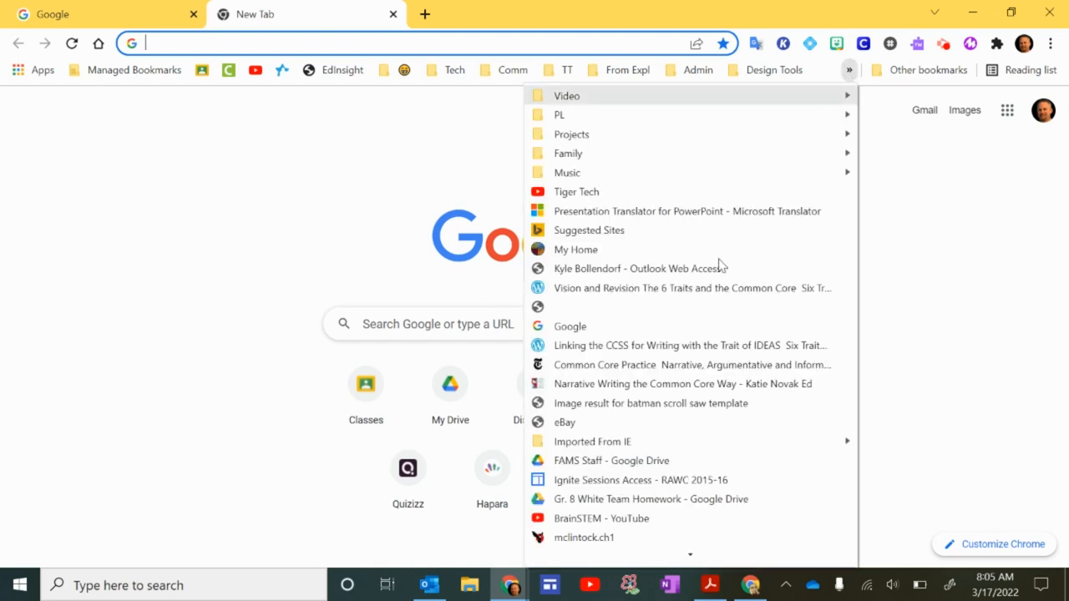
scroll("down", 3)
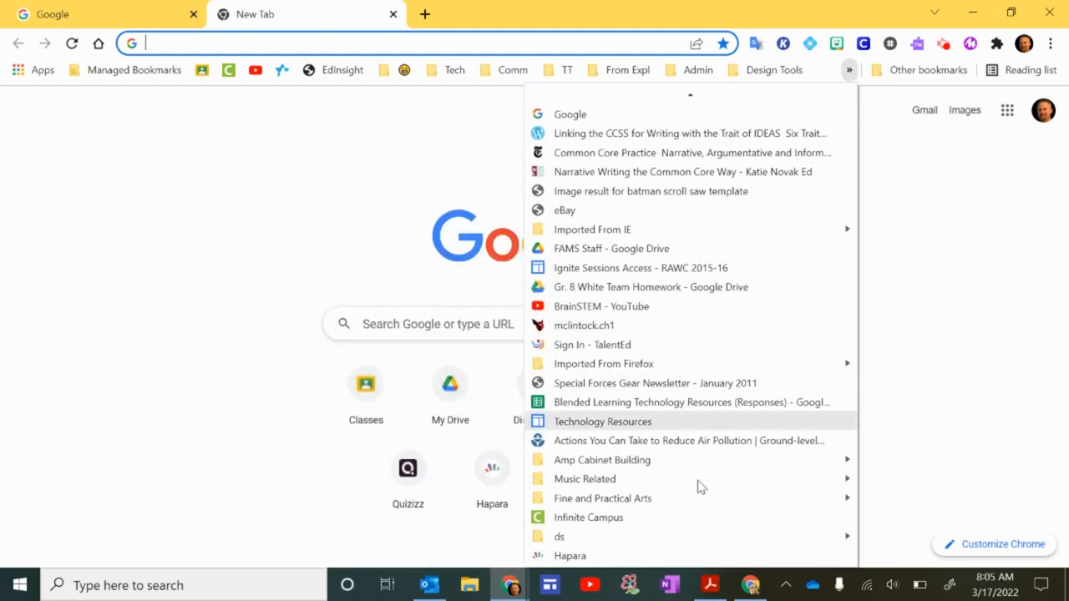
mouse_move(589, 555)
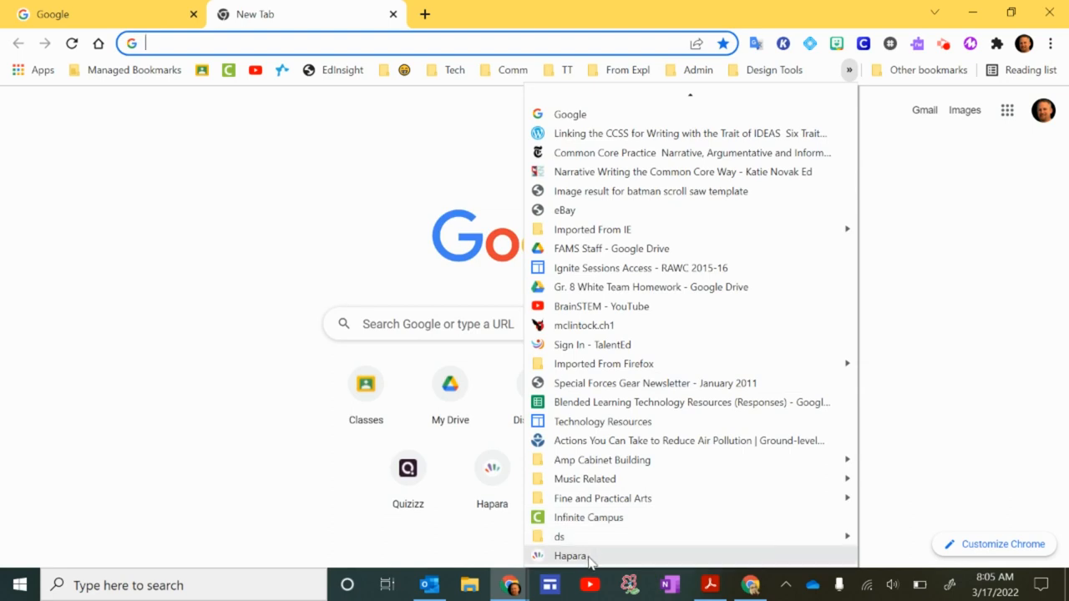
scroll("up", 3)
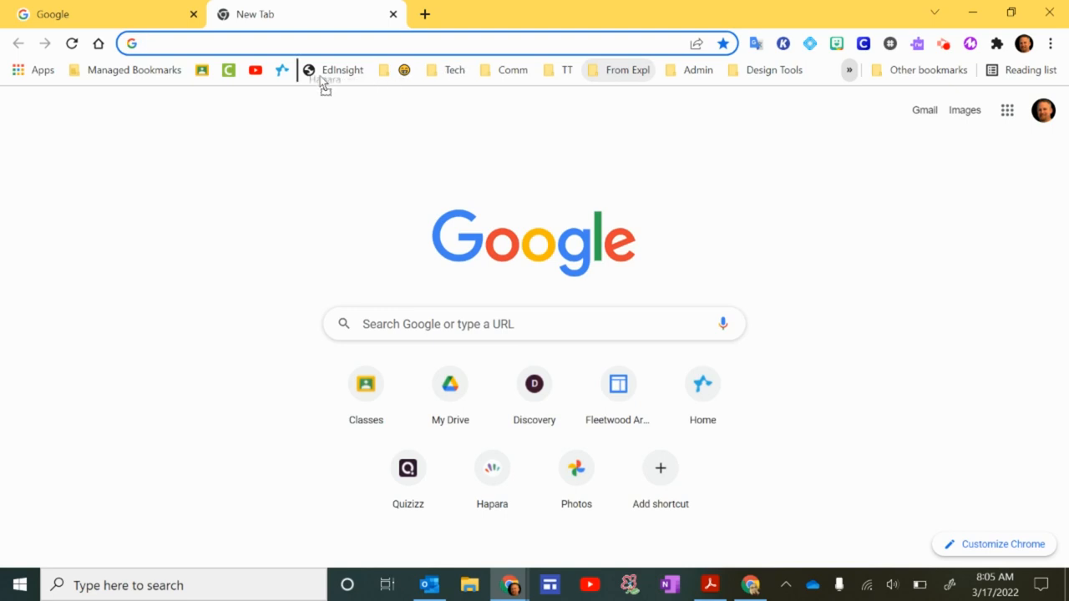
mouse_move(275, 79)
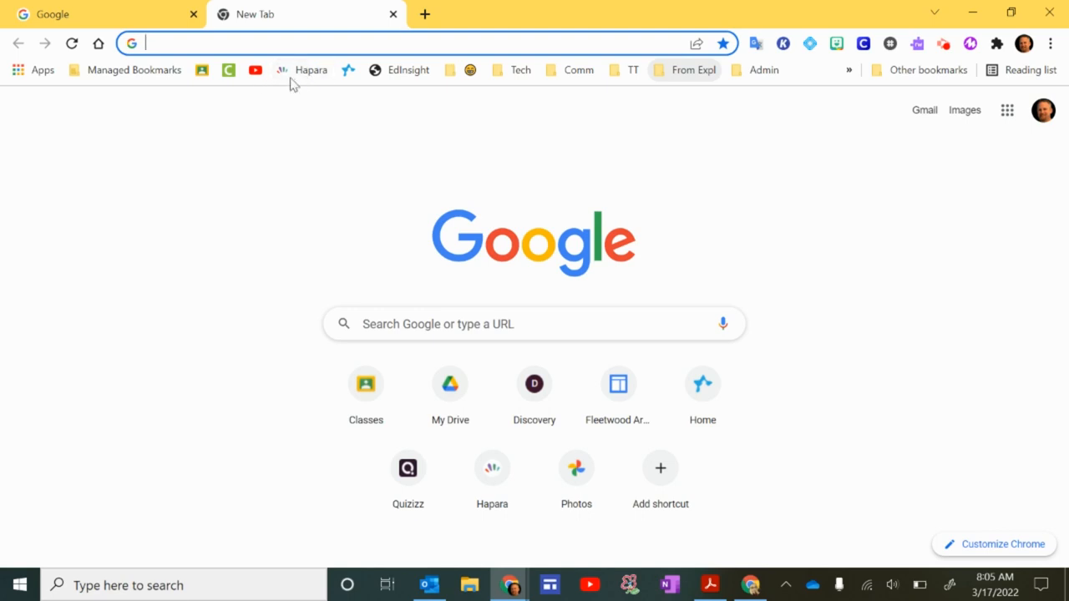
mouse_move(374, 108)
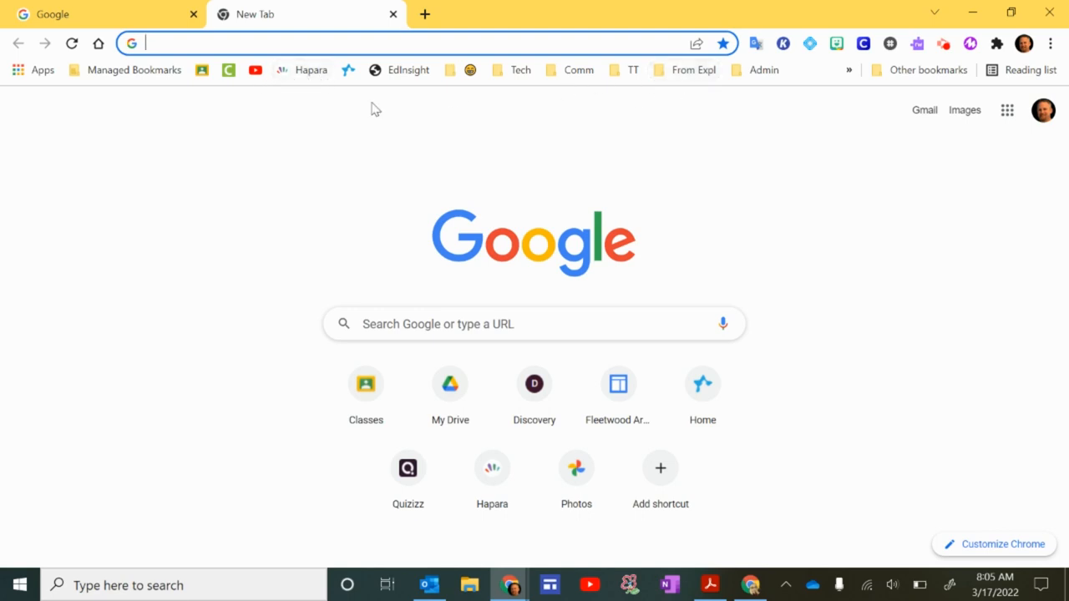
Edit the Hapara bookmark to a blank name and save it as icon-only
right_click(311, 70)
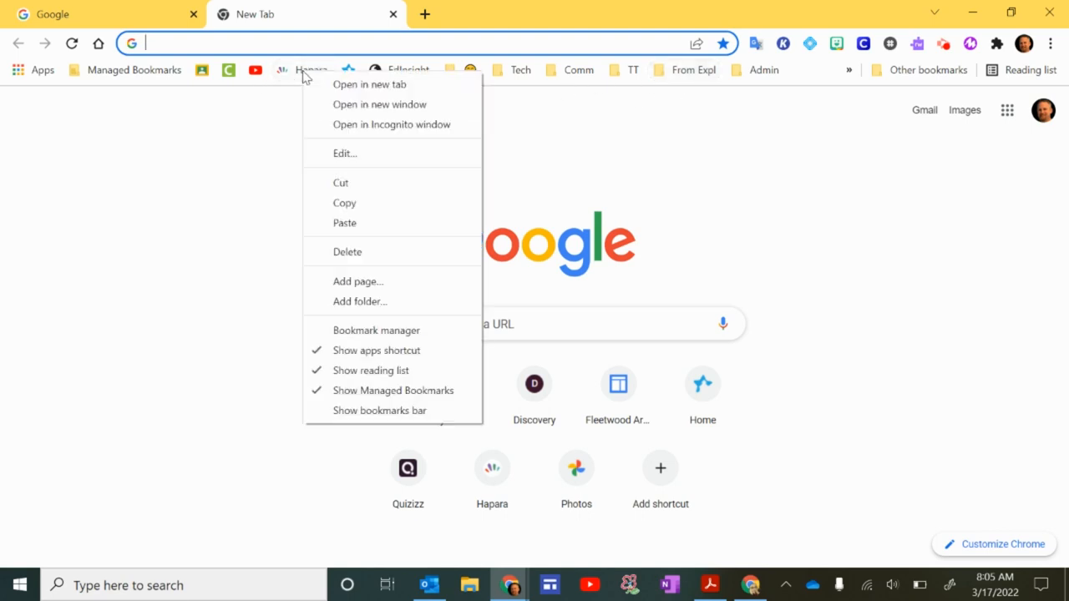
left_click(344, 153)
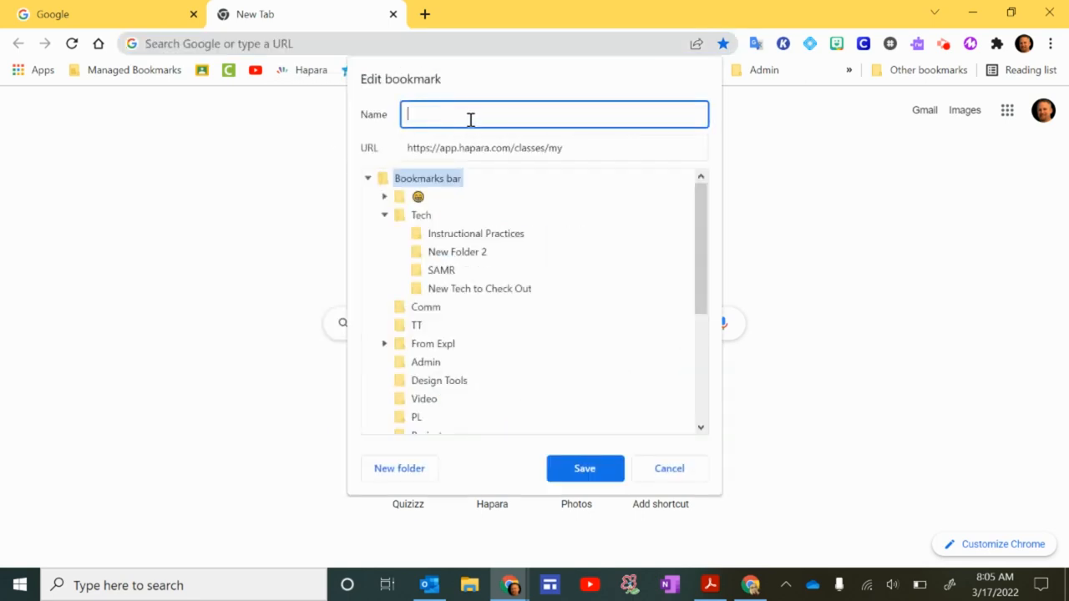
left_click(669, 468)
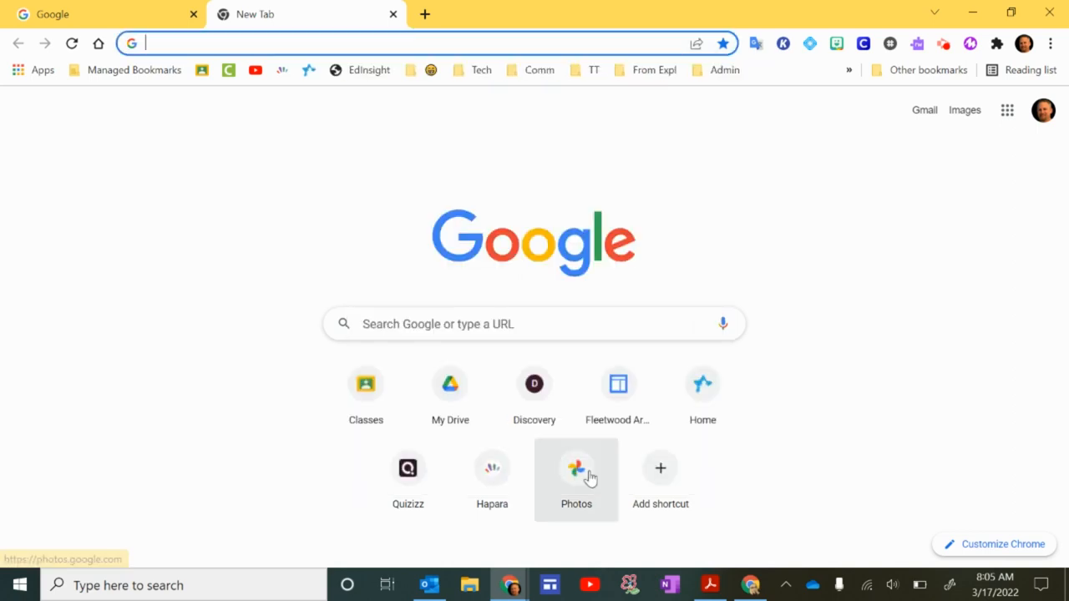
mouse_move(279, 79)
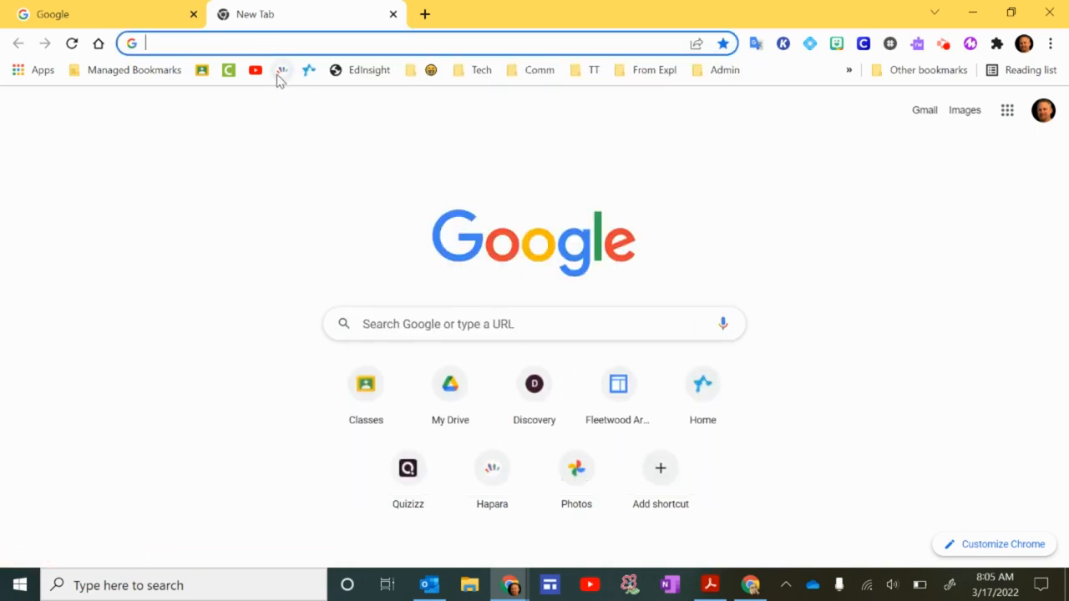
mouse_move(283, 69)
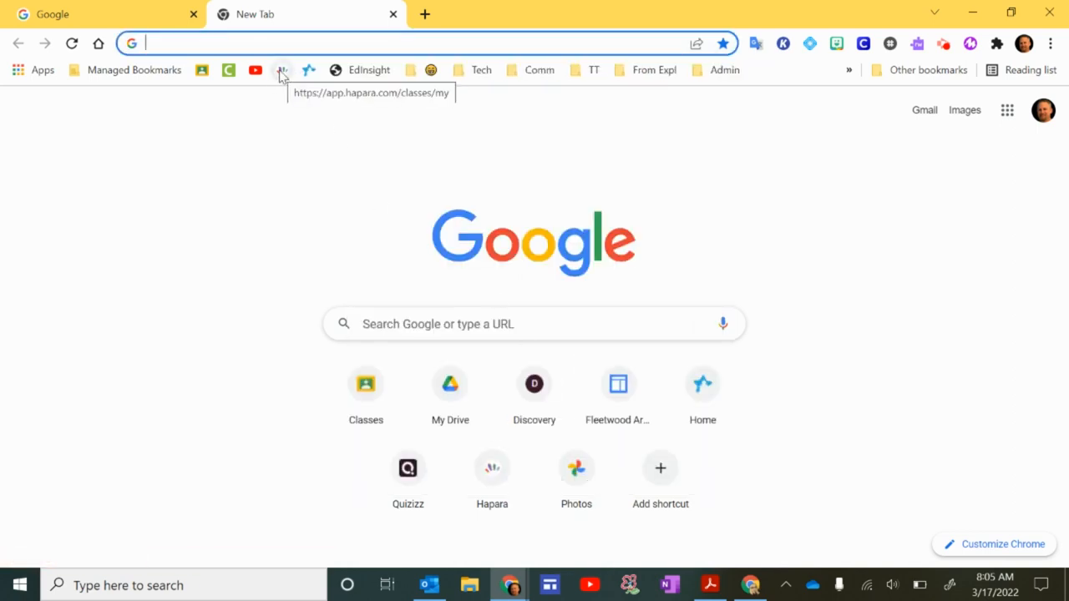
left_click(281, 70)
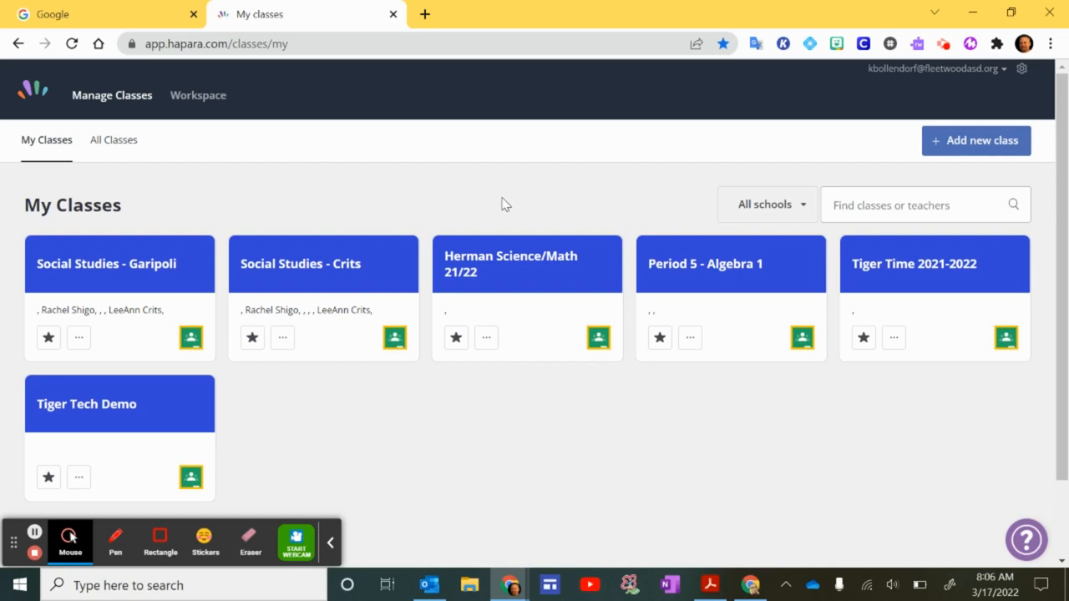
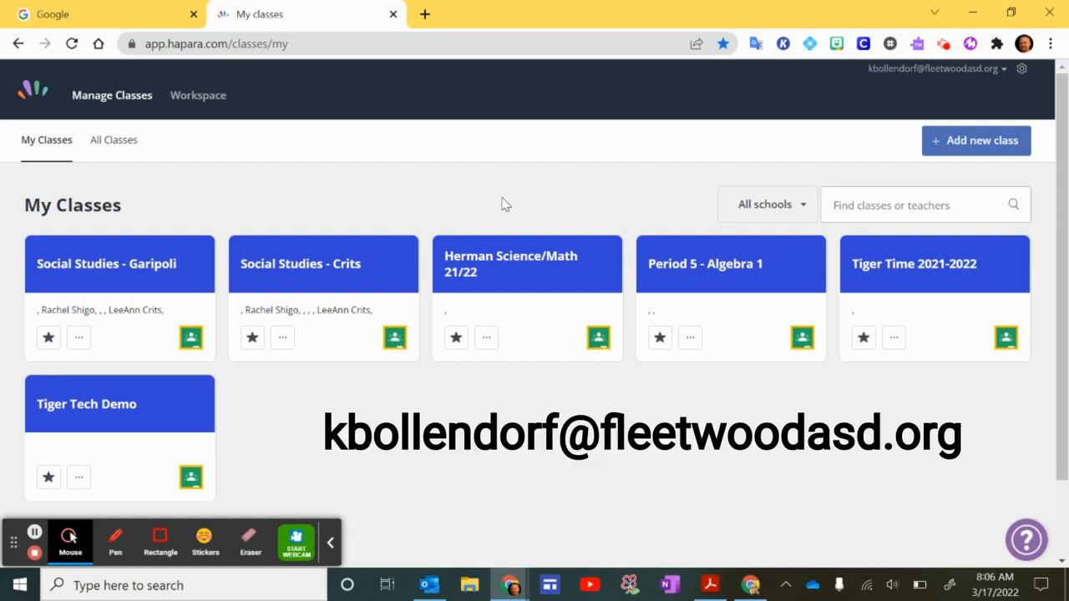